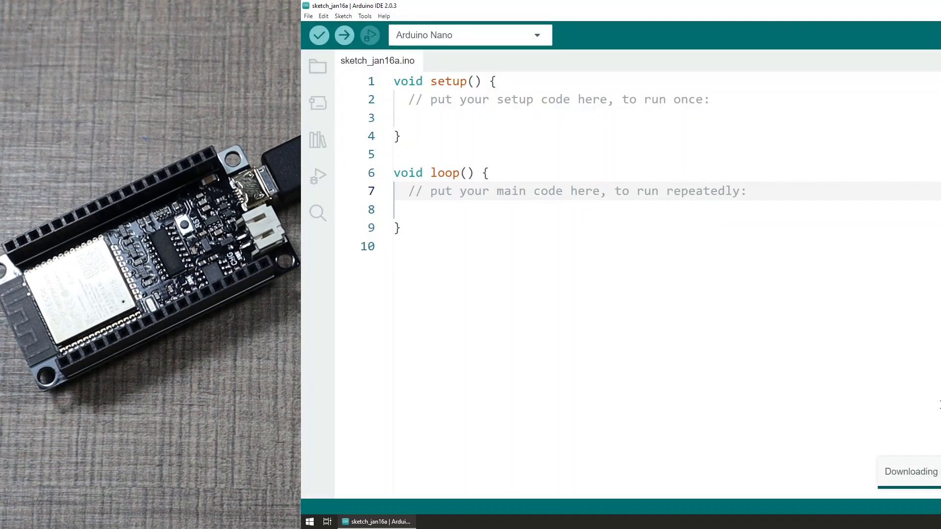
- Set FireBeetle-ESP32 from the esp32 board list as the target board
{"action": "left_click", "coordinate": [364, 15]}
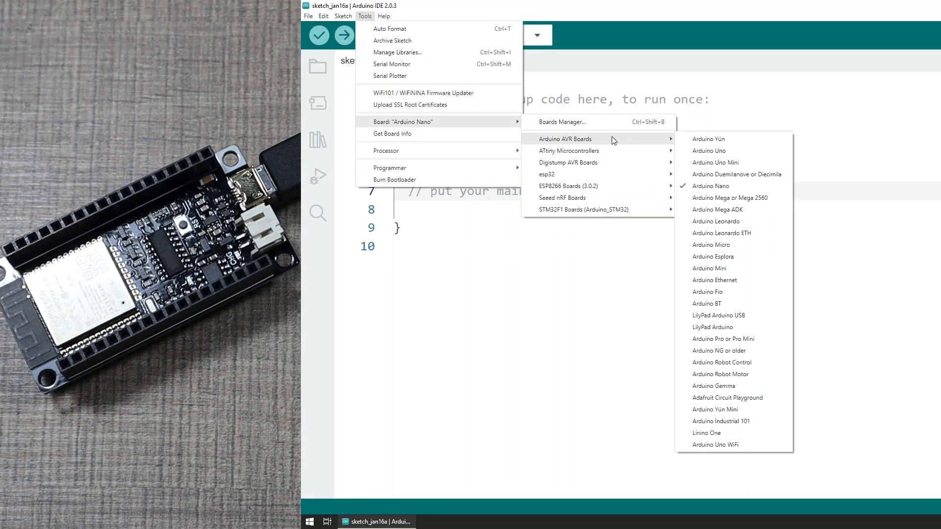
{"action": "left_click", "coordinate": [545, 174]}
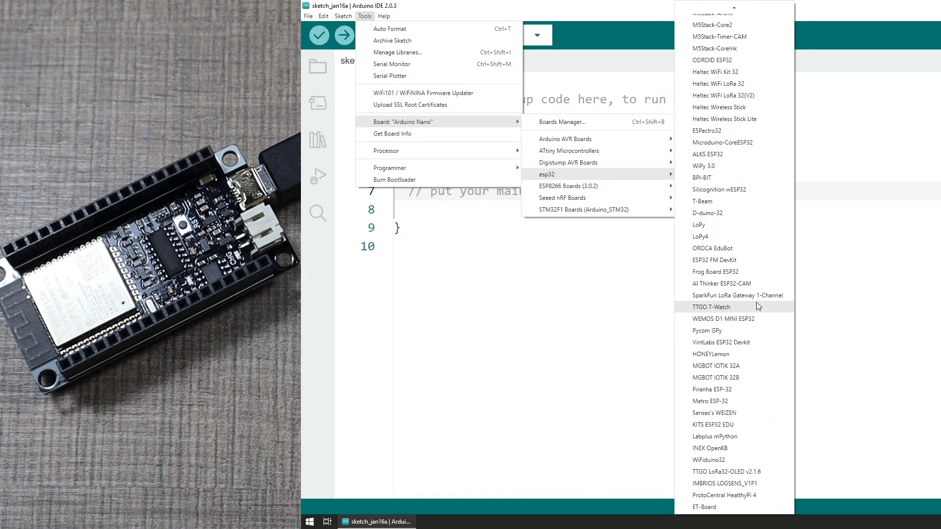
{"action": "left_click", "coordinate": [308, 16]}
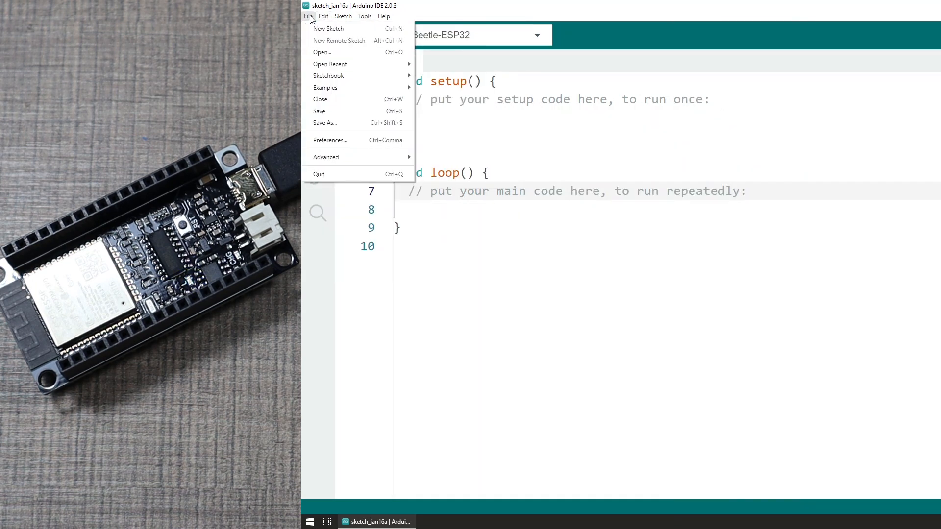
{"action": "left_click", "coordinate": [328, 28]}
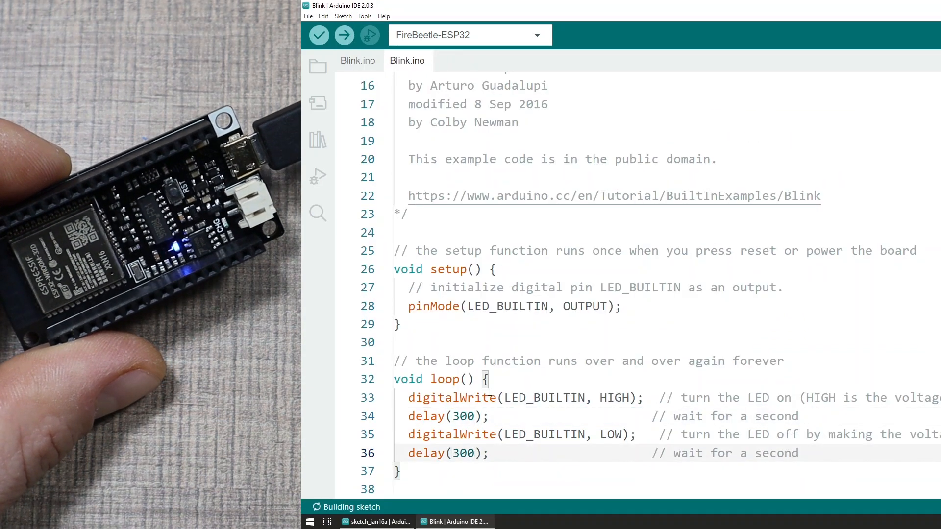
- Upload Blink, then open ModifyDeviceAddress with the Serial Monitor at 115200 baud
{"action": "left_click", "coordinate": [344, 35]}
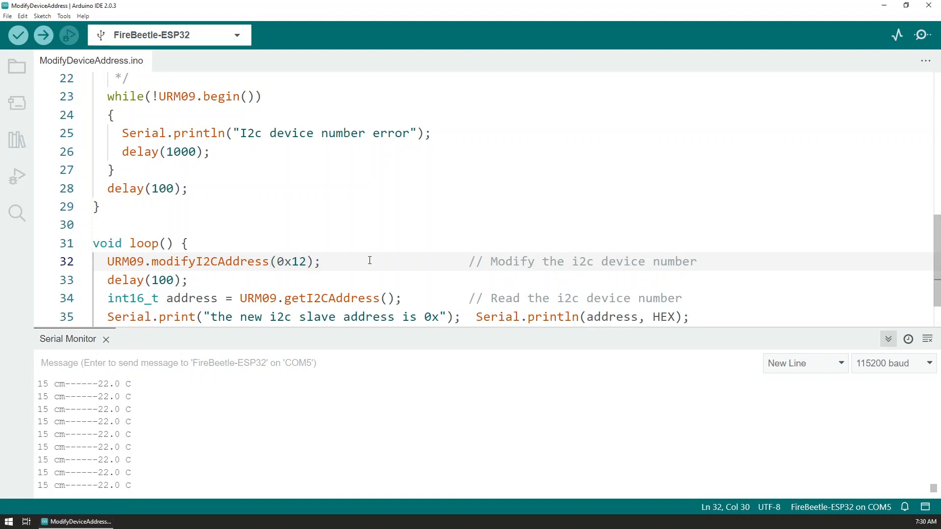
- Upload ModifyDeviceAddress with modifyI2CAddress(0x12) on line 32
{"action": "left_click", "coordinate": [43, 34]}
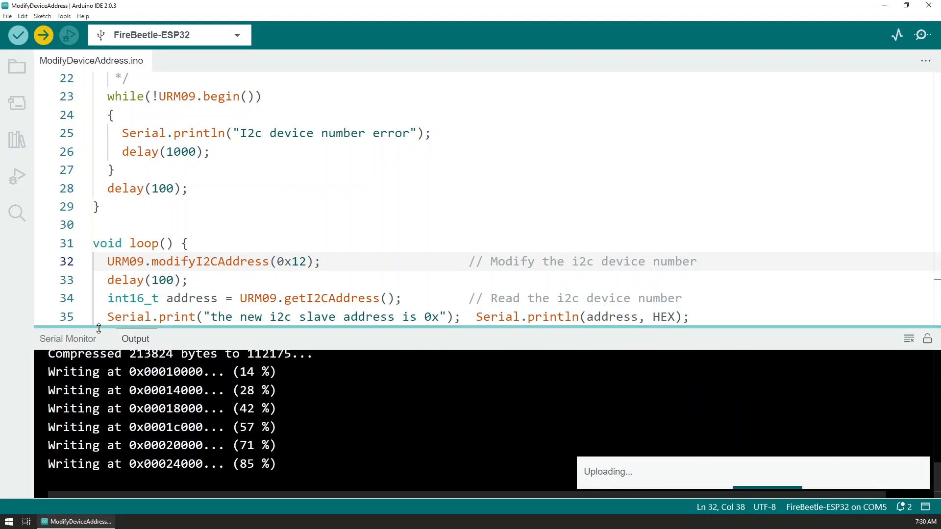
{"action": "left_click", "coordinate": [67, 339]}
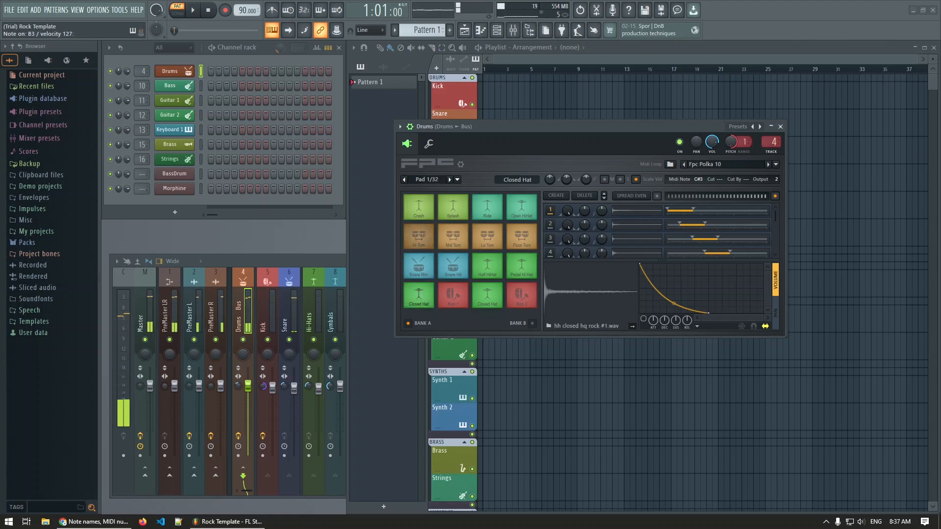
- Trigger a Rock Template FPC drum pad to read its MIDI note
{"action": "left_click", "coordinate": [75, 521]}
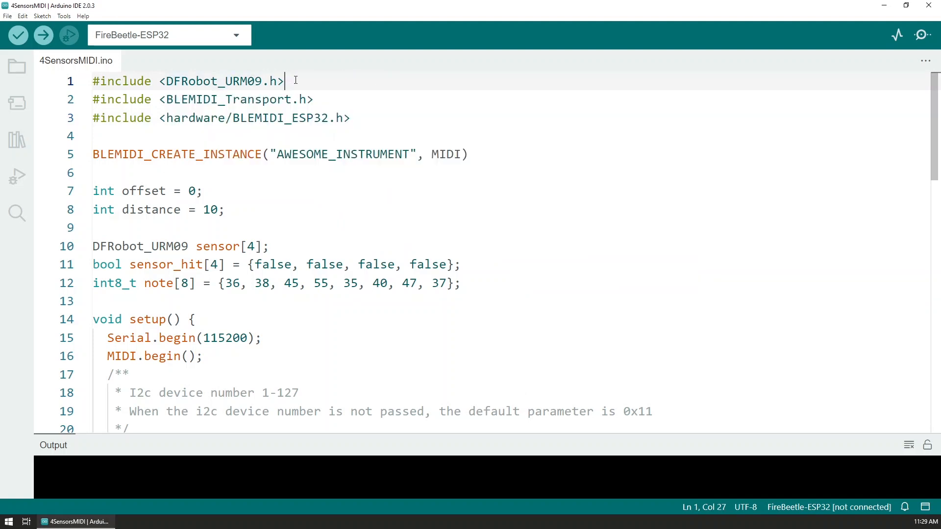
{"action": "mouse_move", "coordinate": [463, 107]}
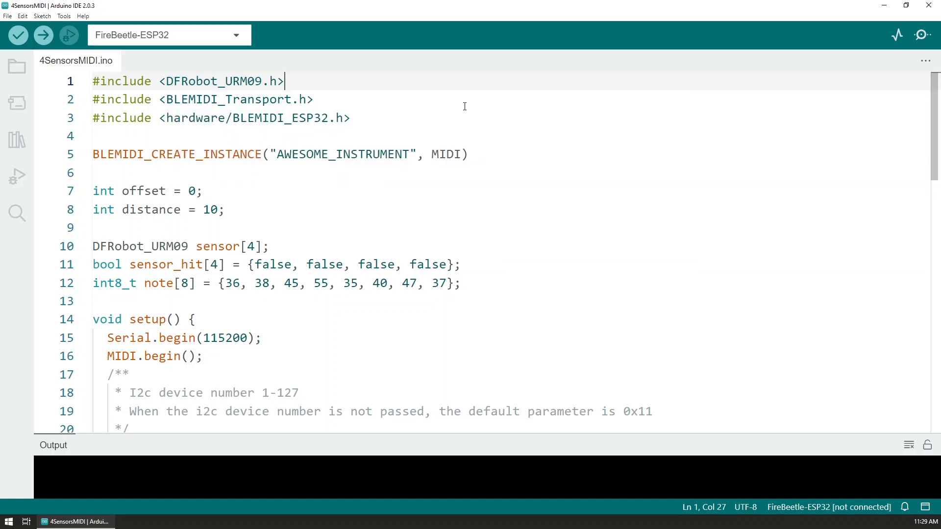
- Highlight the BLE MIDI device name AWESOME_INSTRUMENT, then scroll through setup into loop
{"action": "left_click", "coordinate": [160, 155]}
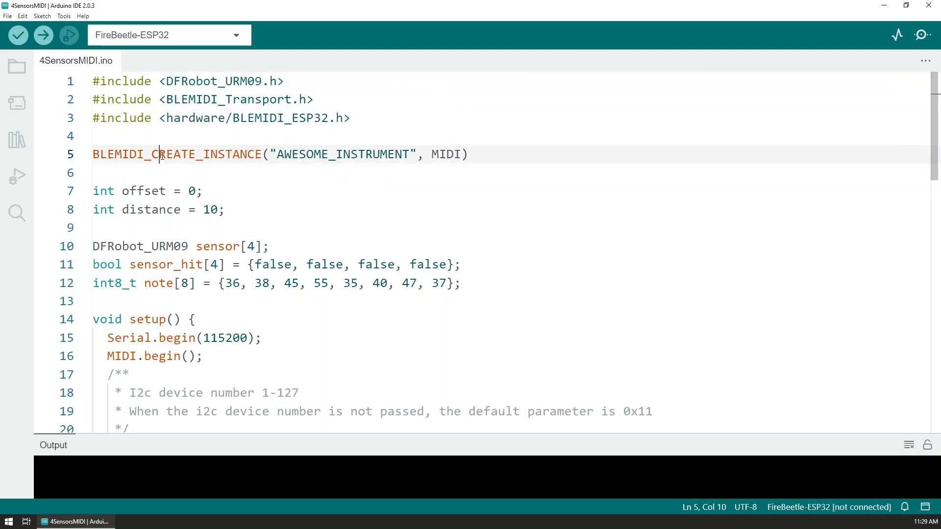
{"action": "double_click", "coordinate": [342, 154]}
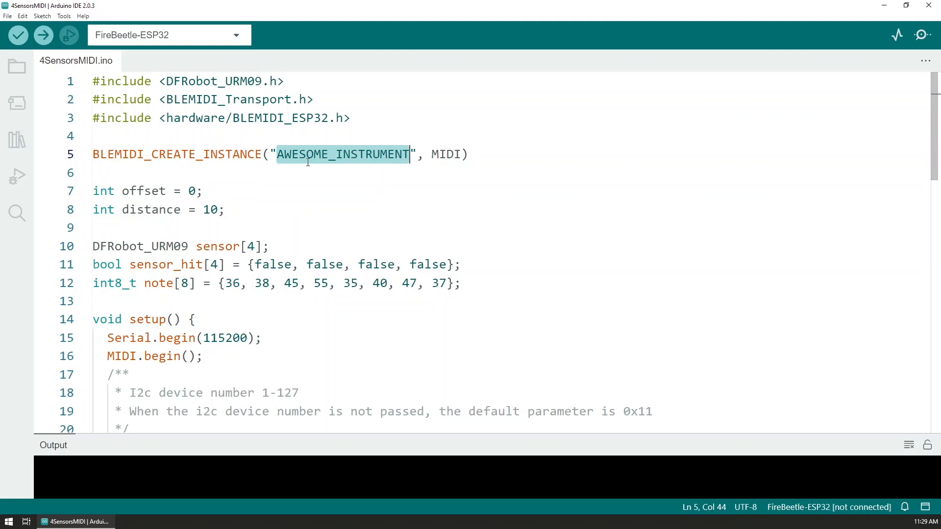
{"action": "mouse_move", "coordinate": [275, 290]}
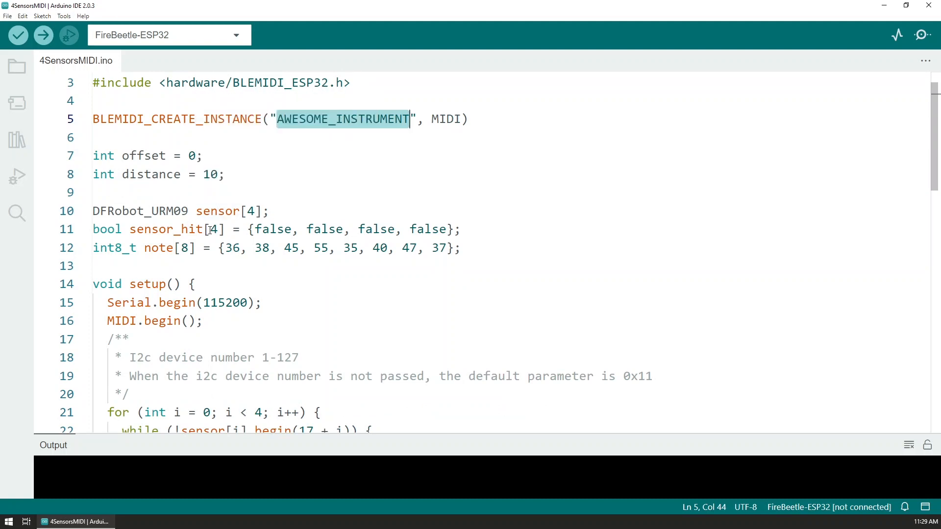
{"action": "mouse_move", "coordinate": [217, 210]}
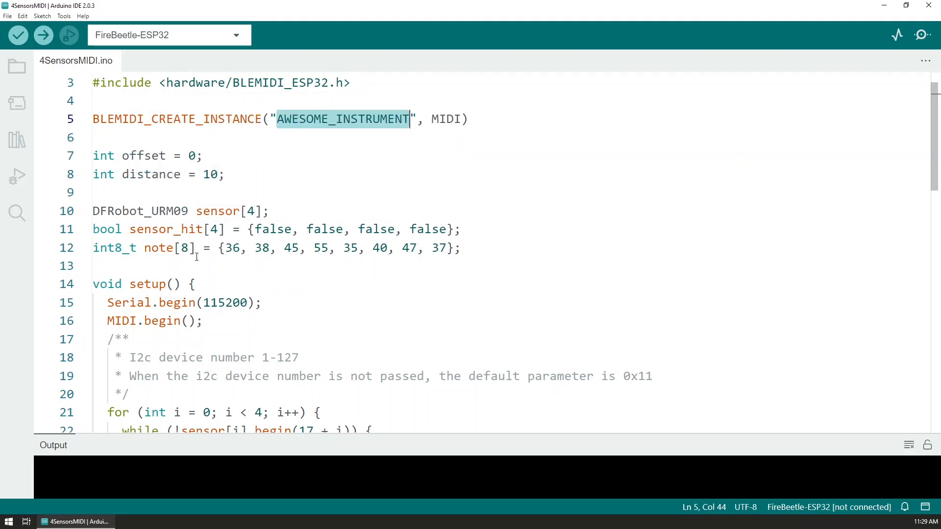
{"action": "scroll", "scroll_direction": "down", "scroll_amount": 3}
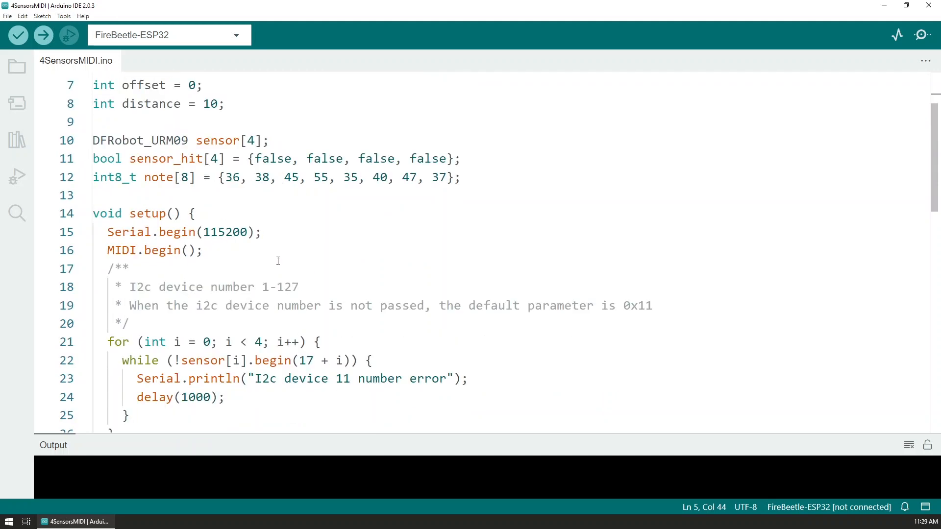
{"action": "scroll", "scroll_direction": "down", "scroll_amount": 3}
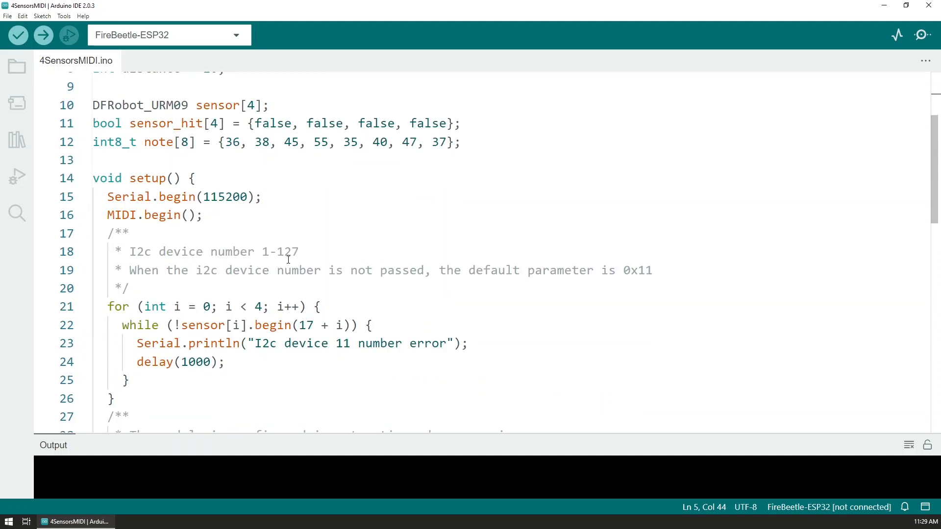
{"action": "mouse_move", "coordinate": [271, 326]}
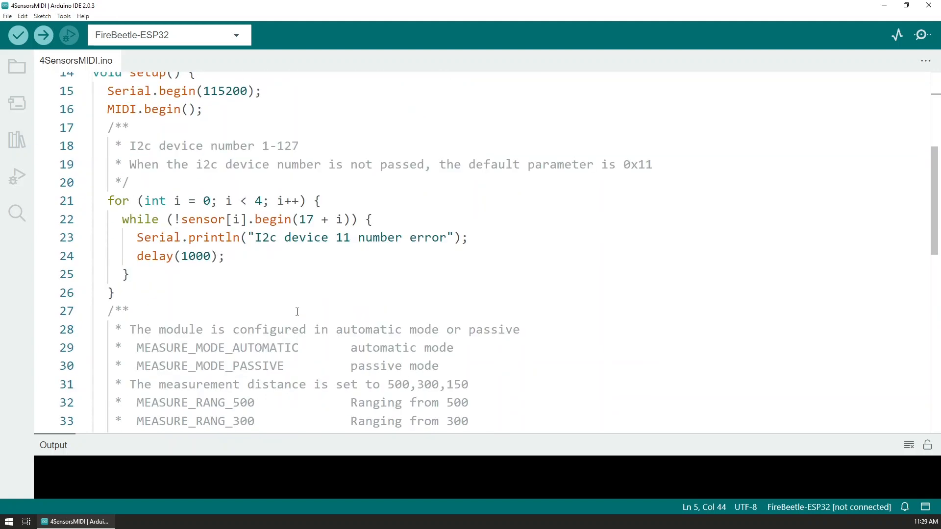
{"action": "scroll", "scroll_direction": "down", "scroll_amount": 3}
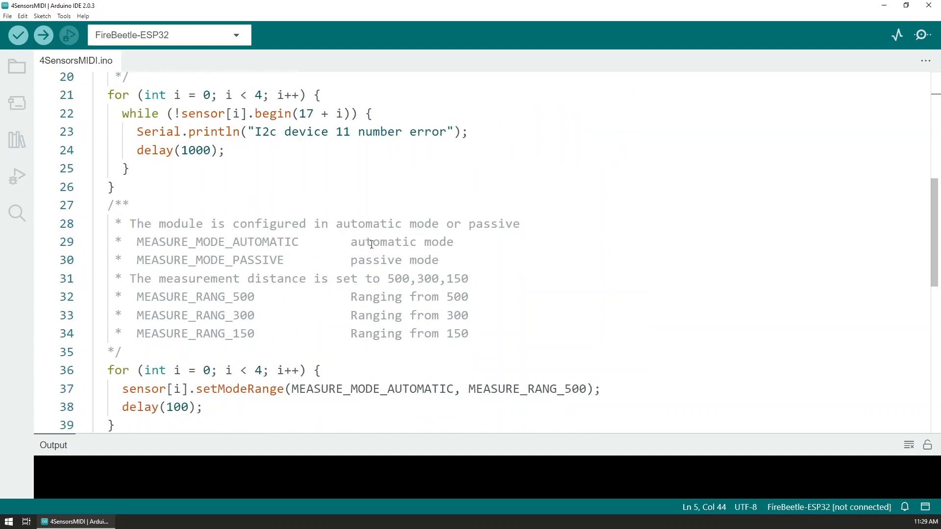
{"action": "scroll", "scroll_direction": "down", "scroll_amount": 3}
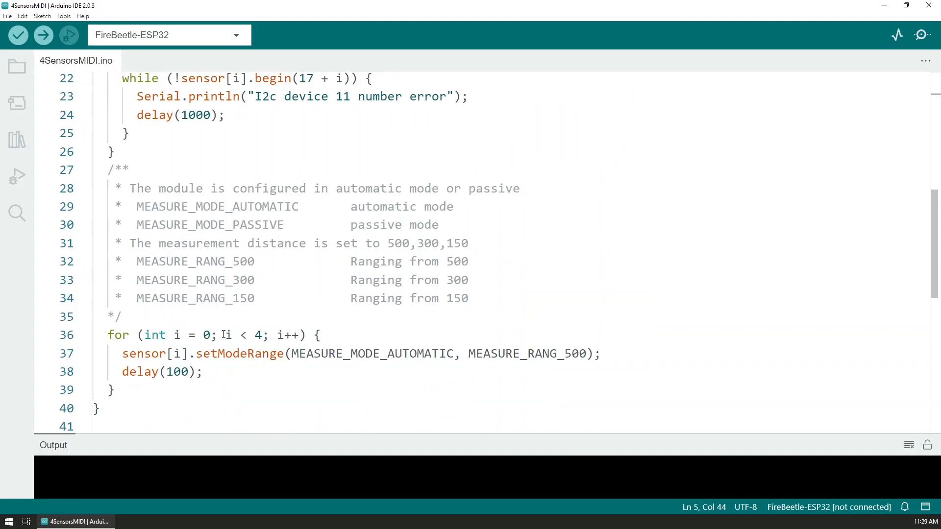
{"action": "mouse_move", "coordinate": [358, 387]}
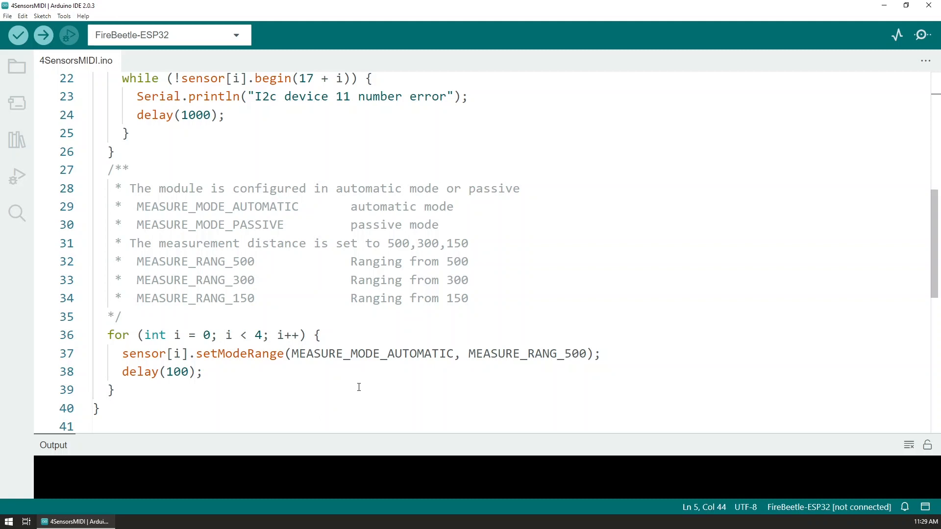
{"action": "scroll", "scroll_direction": "down", "scroll_amount": 3}
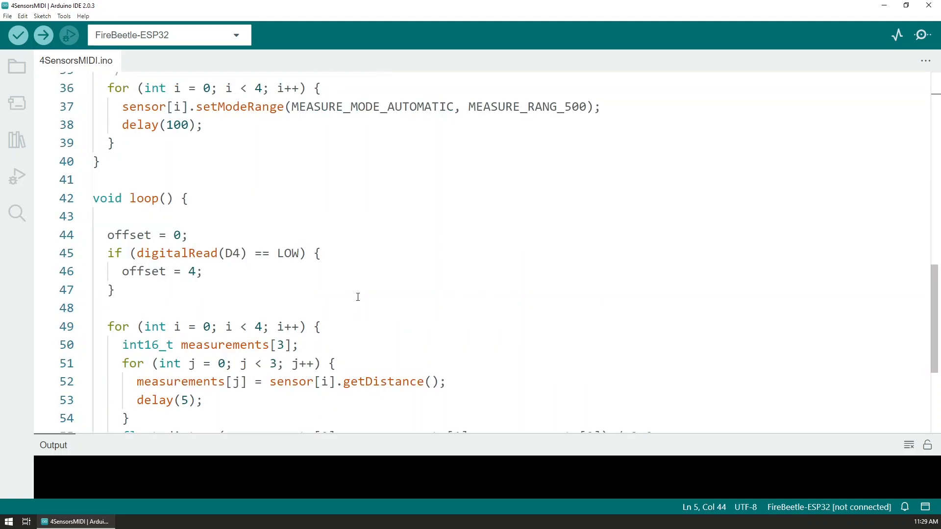
- Point out the digitalRead of pin D4 that switches the note offset to 4
{"action": "double_click", "coordinate": [176, 253]}
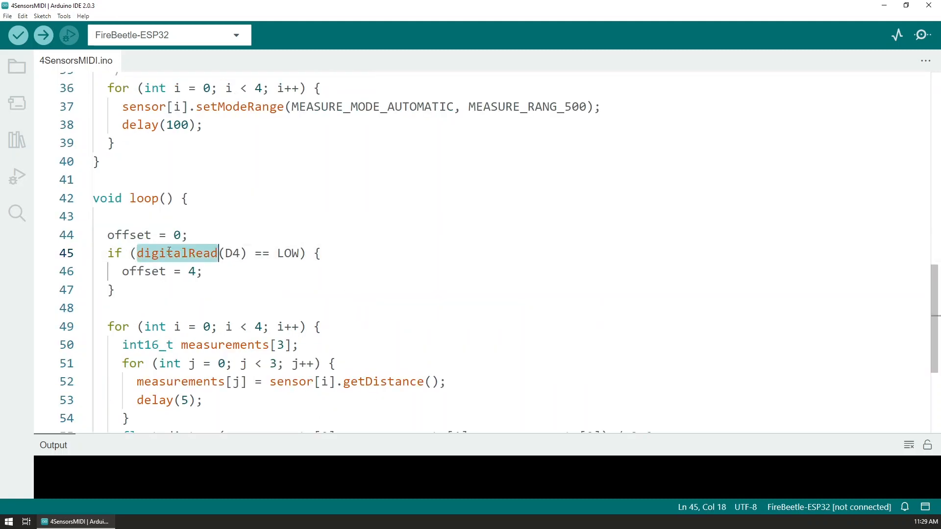
{"action": "left_click", "coordinate": [231, 253]}
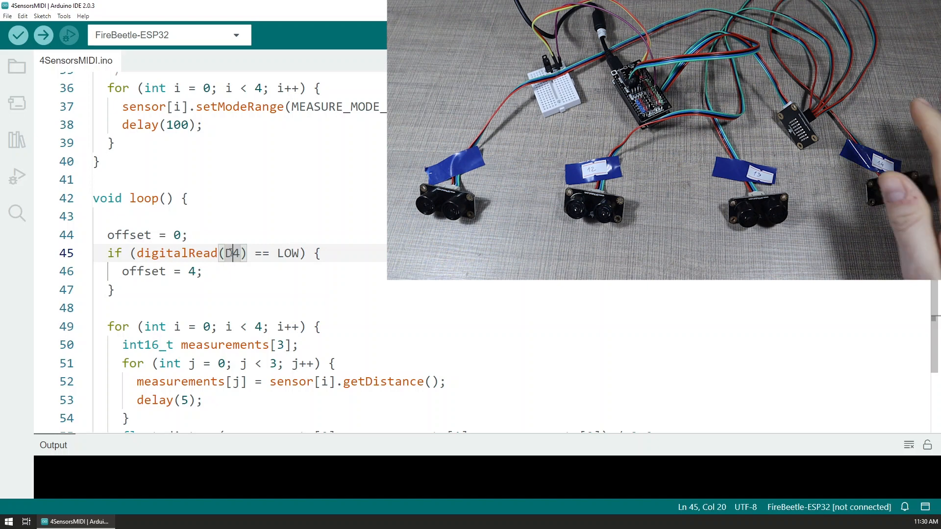
{"action": "scroll", "scroll_direction": "up", "scroll_amount": 3}
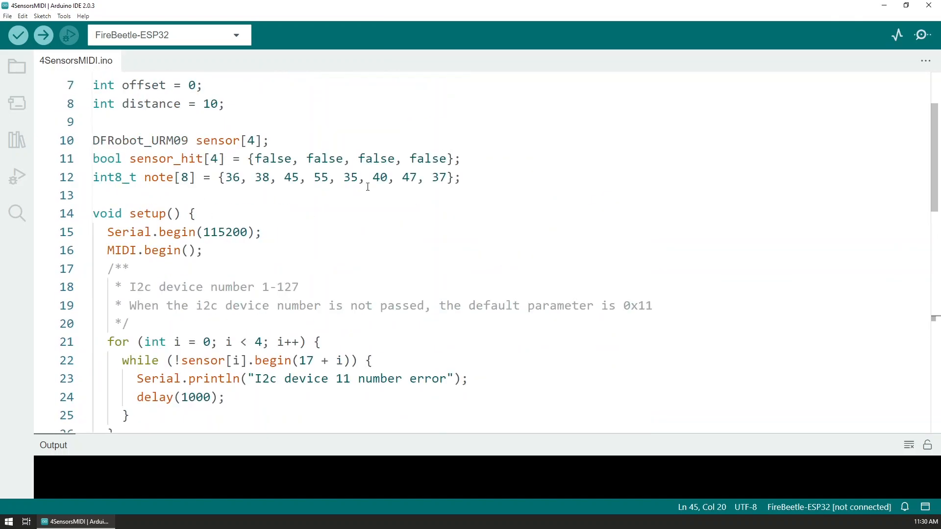
{"action": "scroll", "scroll_direction": "down", "scroll_amount": 3}
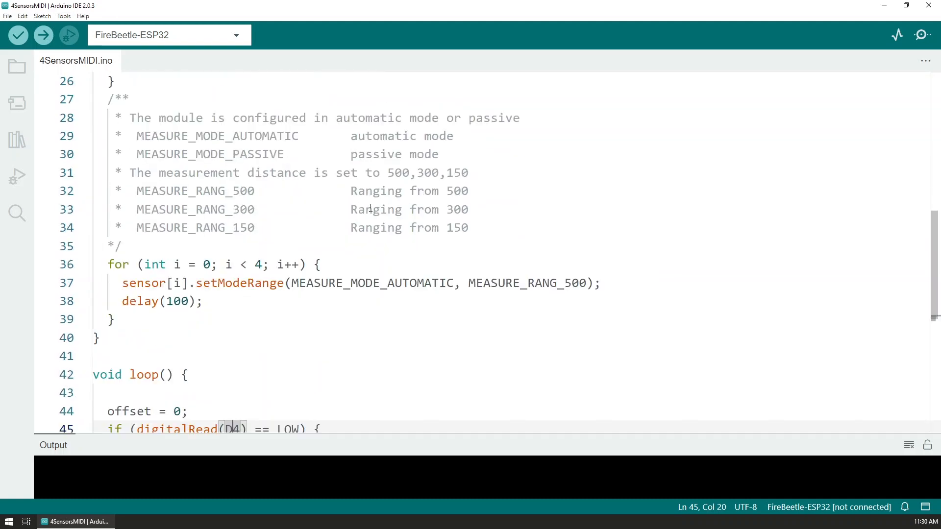
{"action": "scroll", "scroll_direction": "down", "scroll_amount": 3}
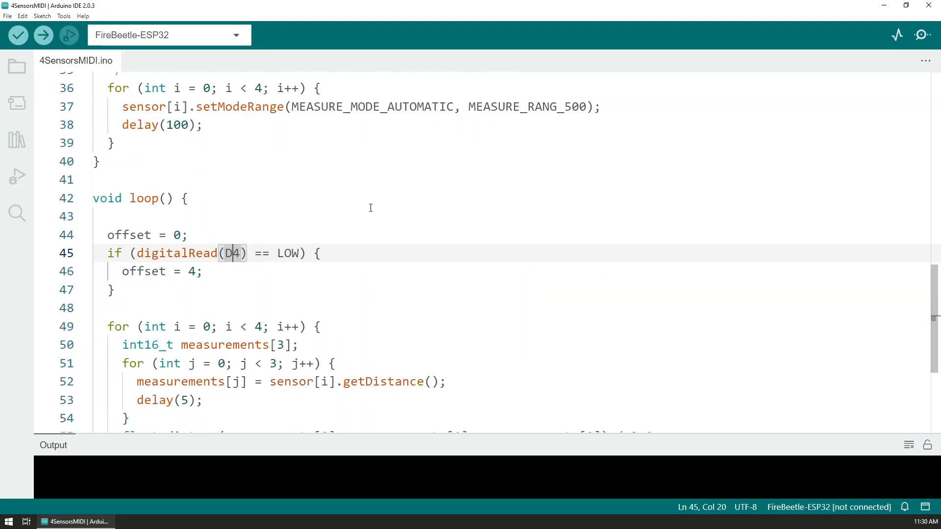
{"action": "scroll", "scroll_direction": "down", "scroll_amount": 3}
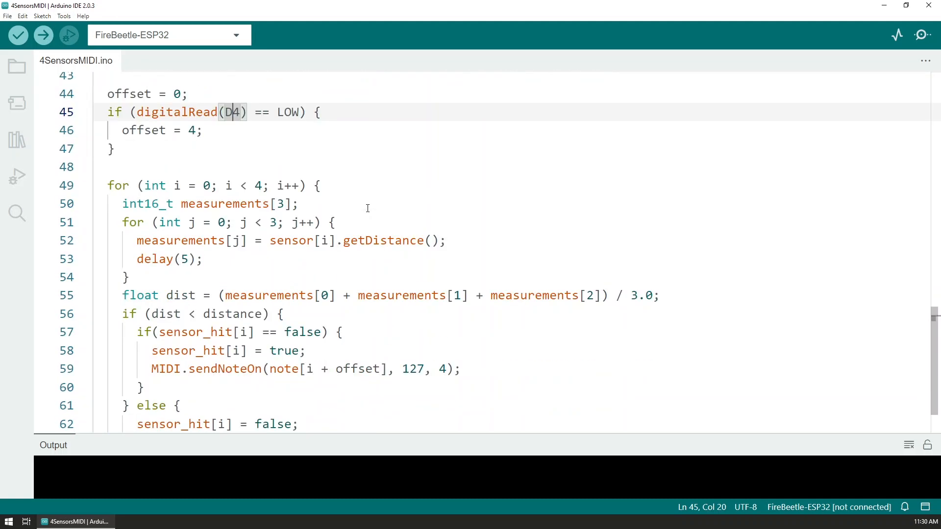
{"action": "left_click", "coordinate": [278, 185]}
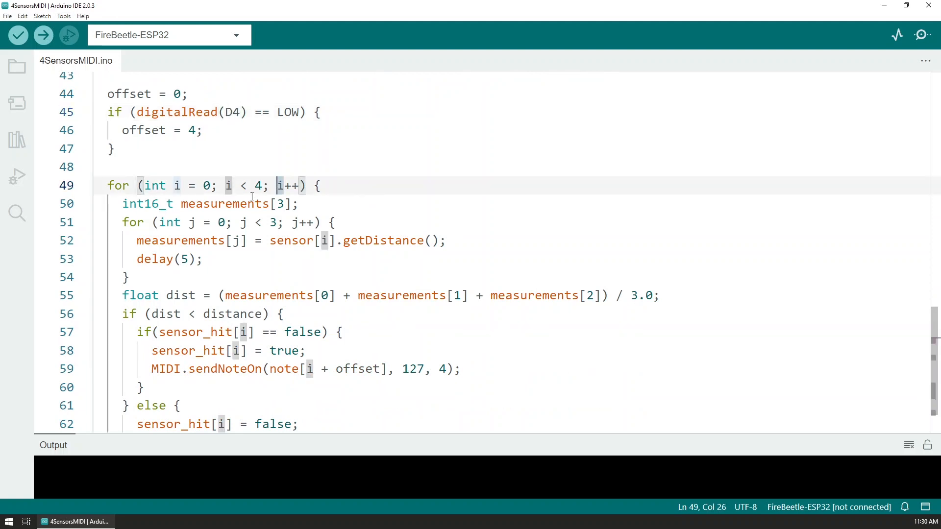
{"action": "mouse_move", "coordinate": [224, 203]}
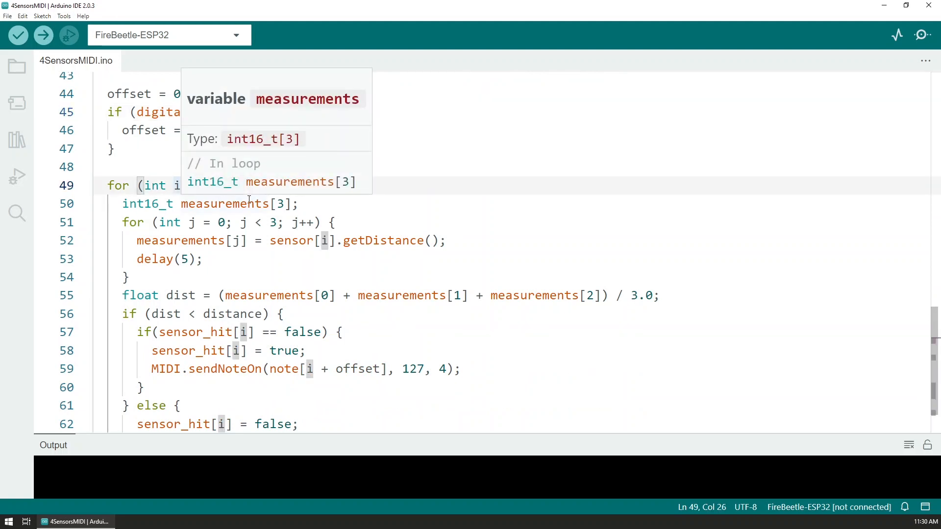
{"action": "mouse_move", "coordinate": [235, 194]}
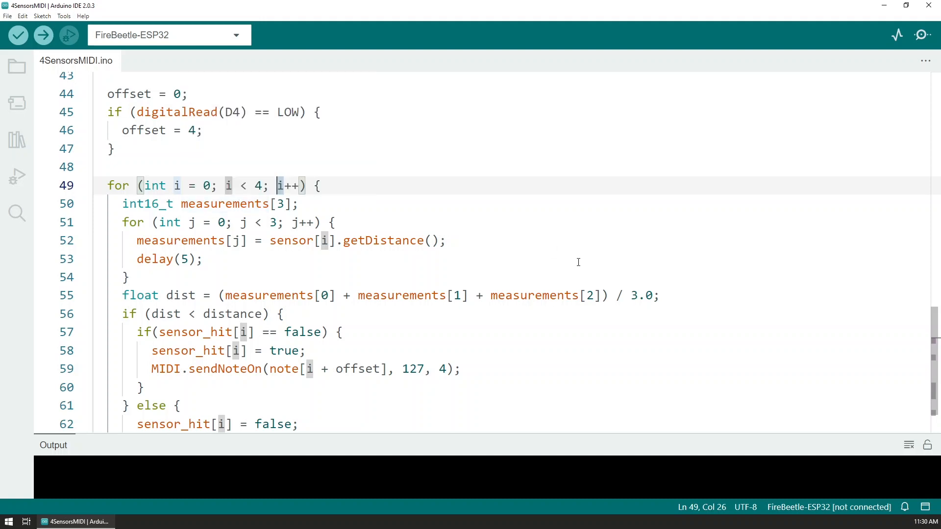
{"action": "scroll", "scroll_direction": "down", "scroll_amount": 3}
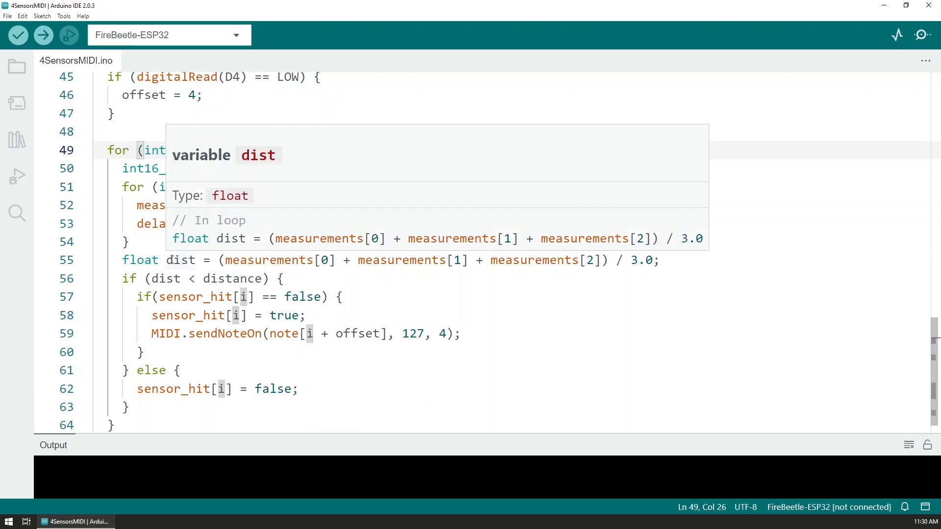
{"action": "left_click", "coordinate": [224, 278]}
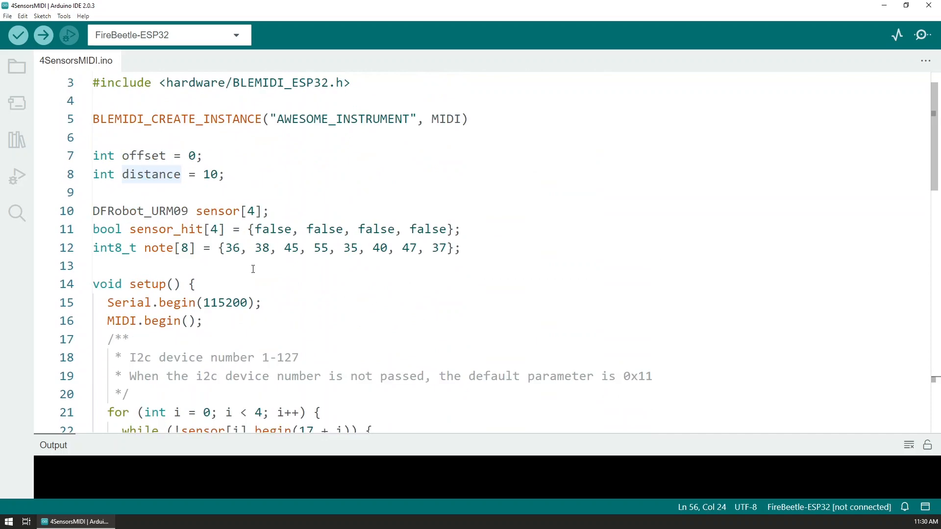
{"action": "scroll", "scroll_direction": "up", "scroll_amount": 3}
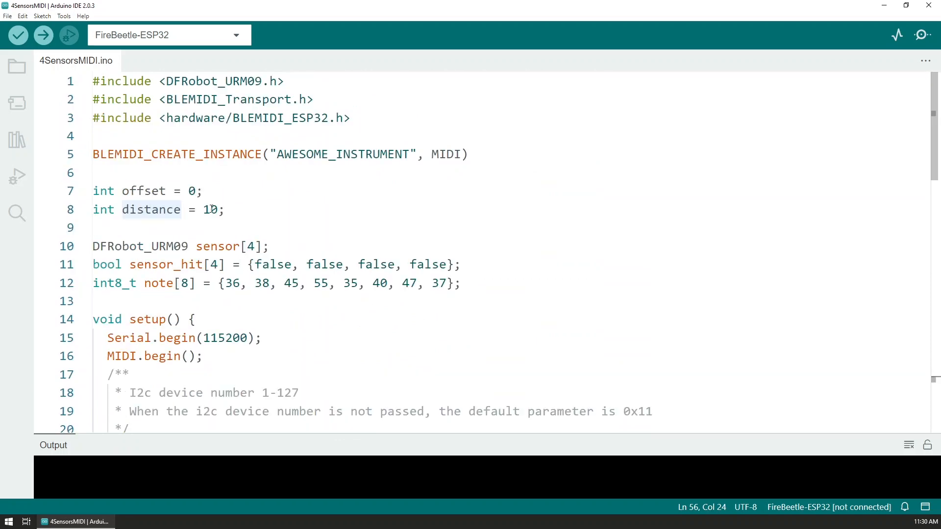
{"action": "scroll", "scroll_direction": "down", "scroll_amount": 3}
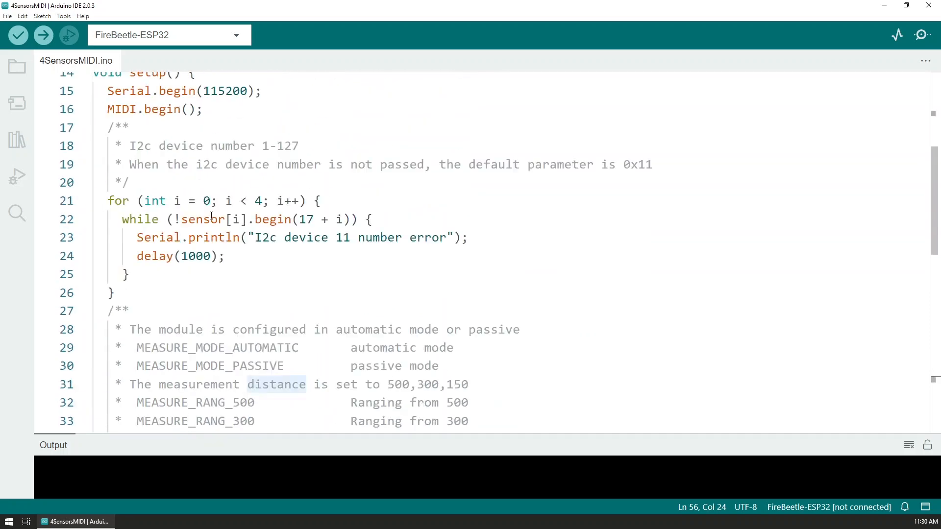
{"action": "scroll", "scroll_direction": "down", "scroll_amount": 3}
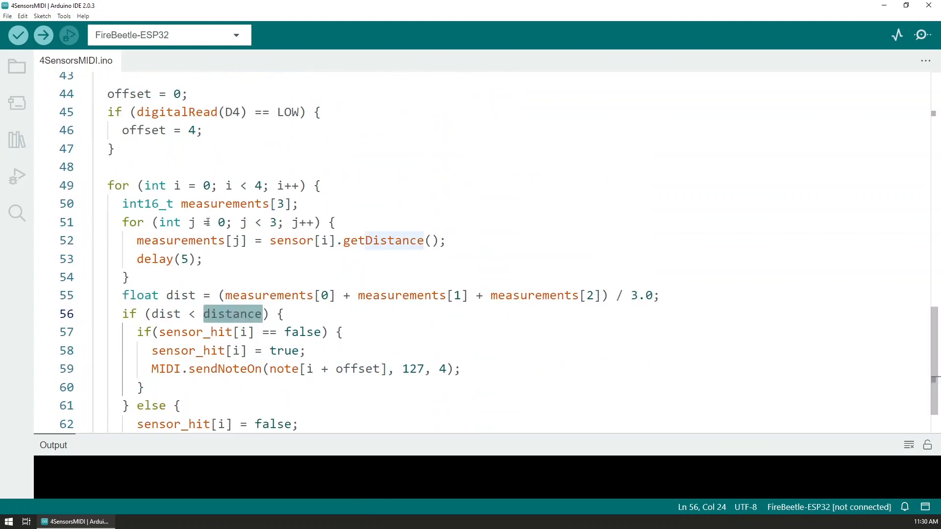
{"action": "scroll", "scroll_direction": "down", "scroll_amount": 3}
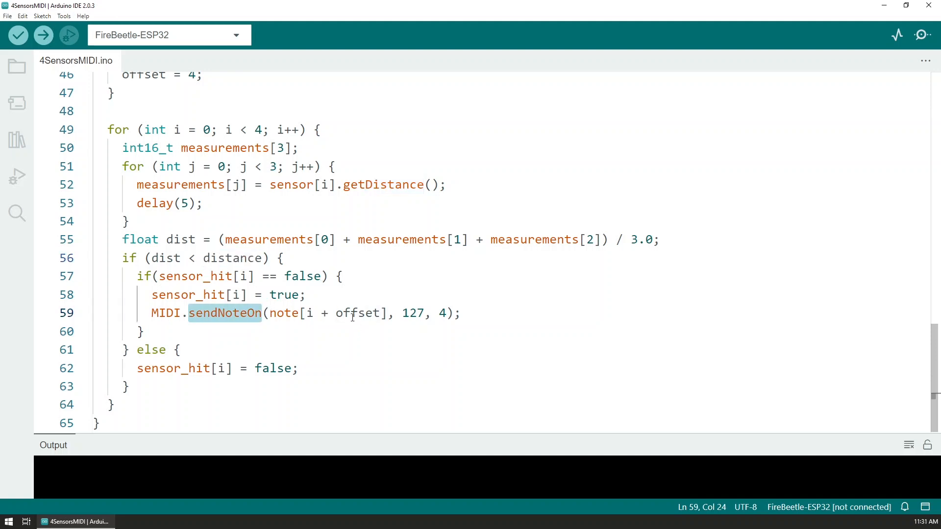
{"action": "mouse_move", "coordinate": [414, 312]}
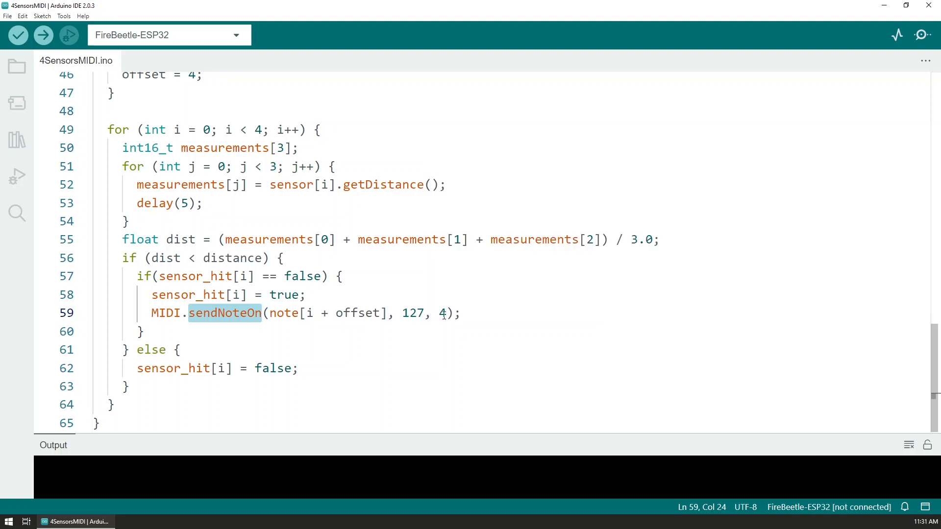
{"action": "mouse_move", "coordinate": [417, 275]}
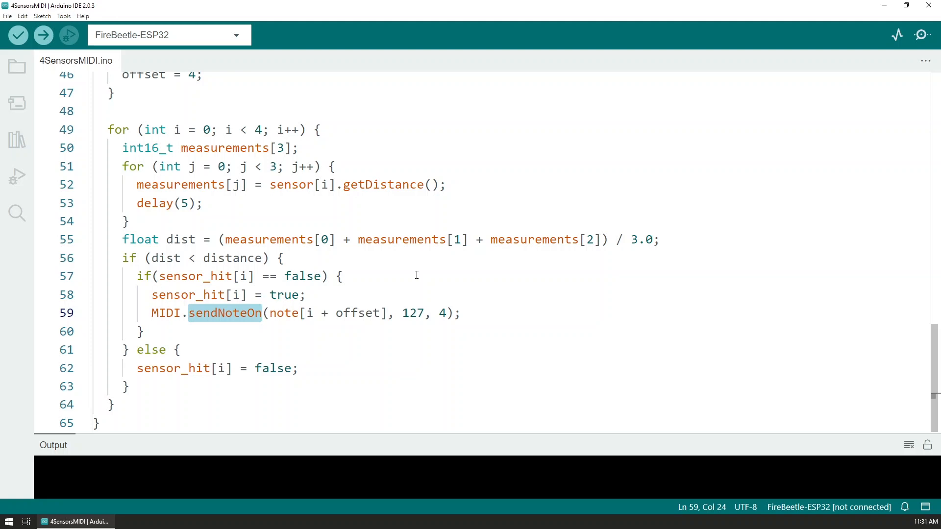
{"action": "mouse_move", "coordinate": [409, 247]}
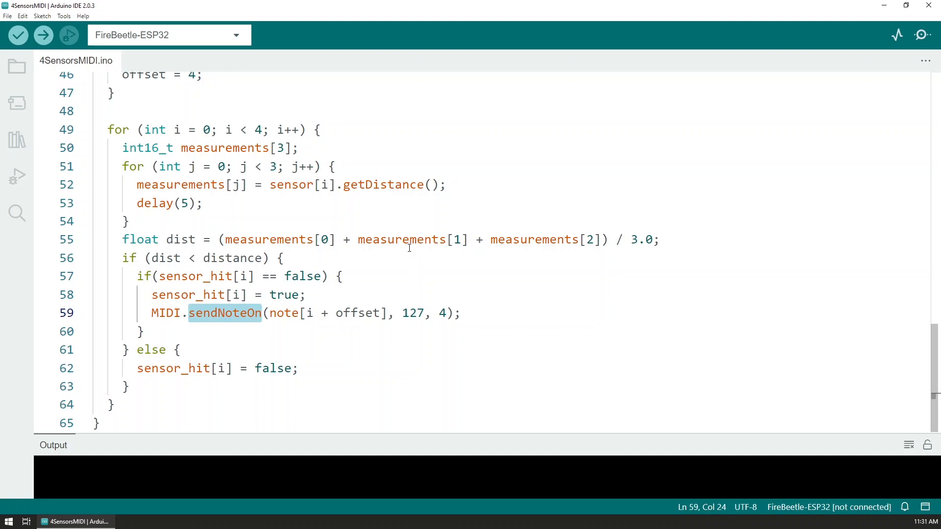